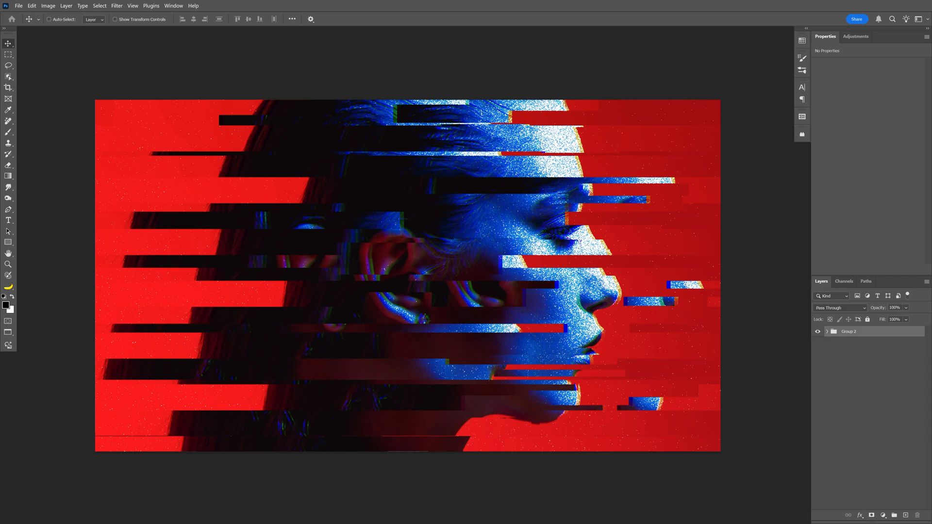
Step: Check the Image Size is 1920 × 1080 px and keep it unchanged
click(48, 5)
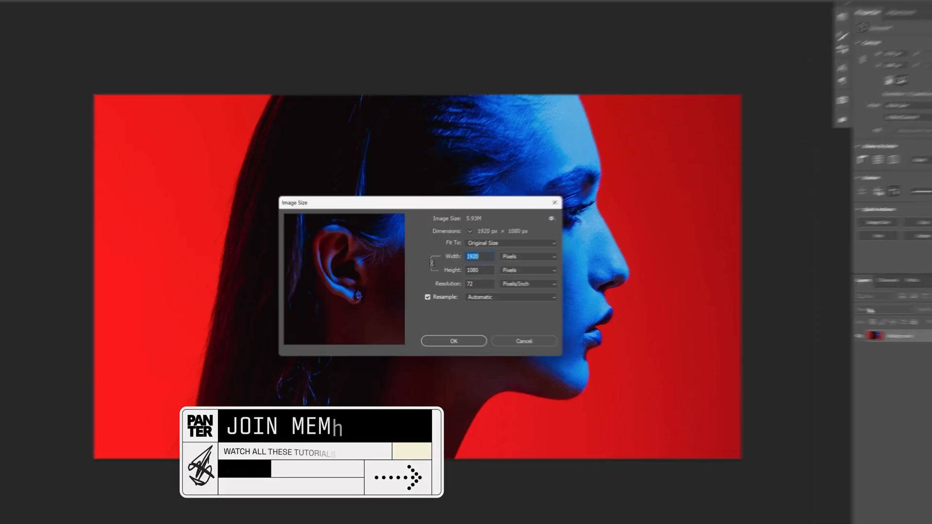
click(453, 341)
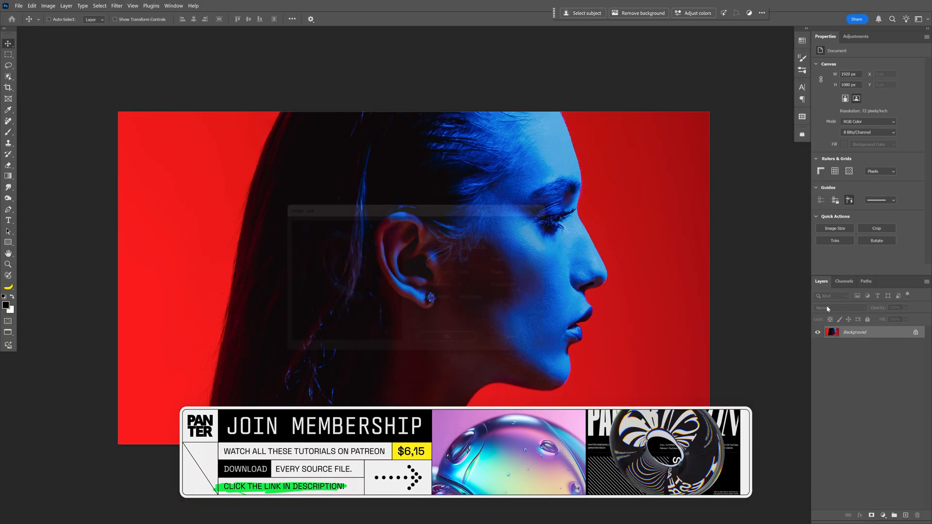
Step: Convert the Background portrait layer into a smart object
right_click(855, 331)
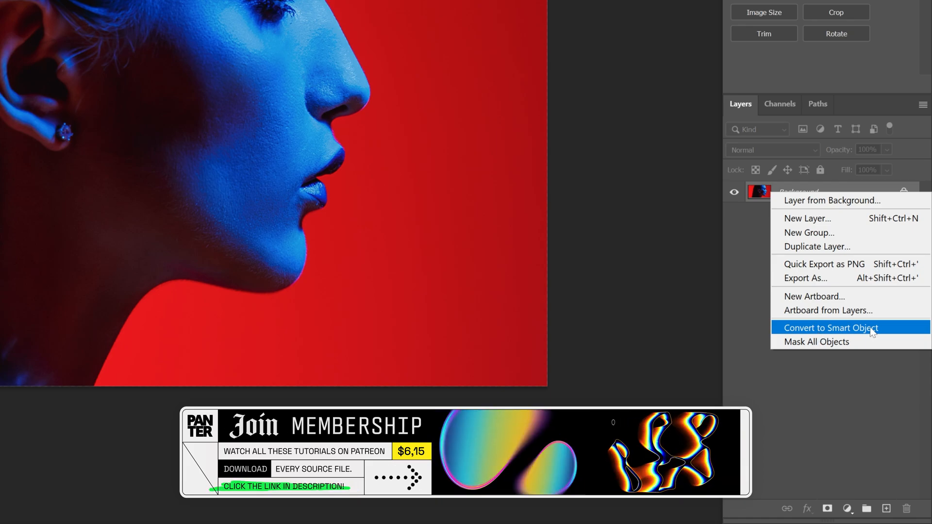
click(199, 10)
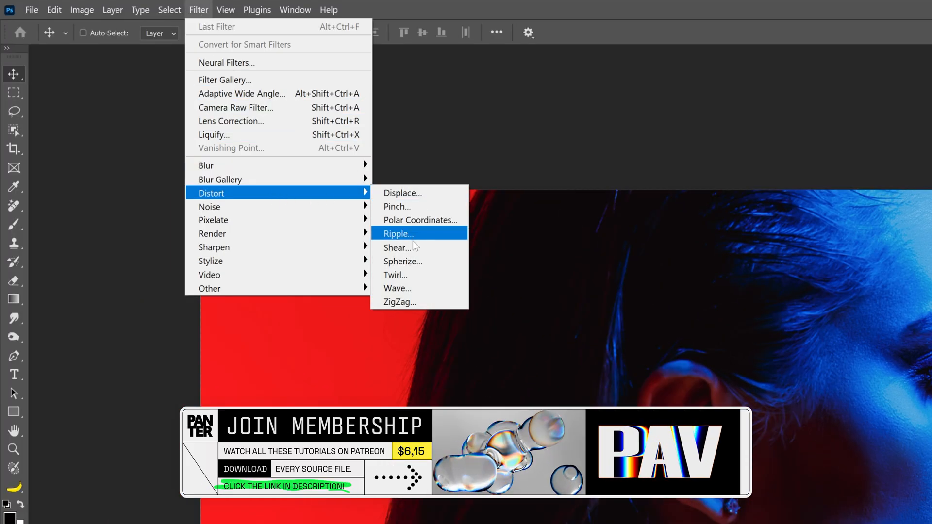
Step: Apply Wave settings: Square type, fewer generators, higher minimum wavelength
click(397, 288)
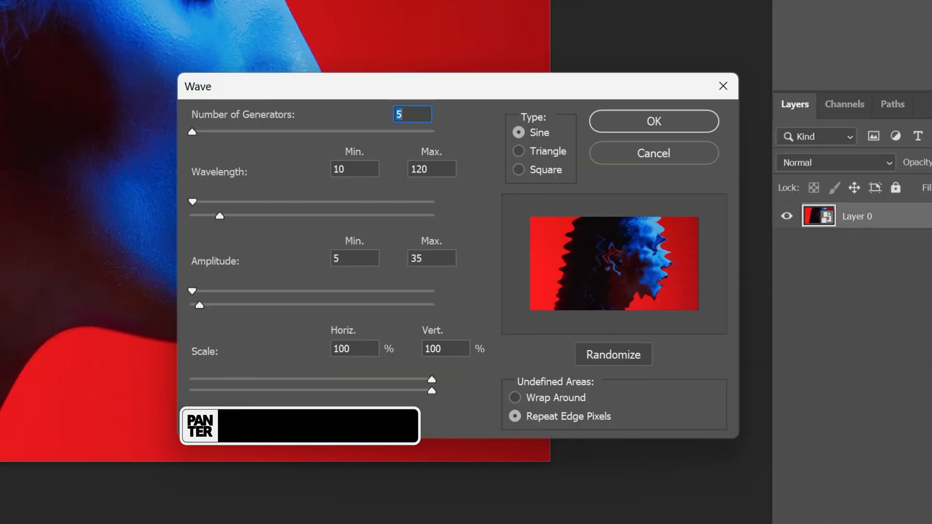
mouse_move(510, 237)
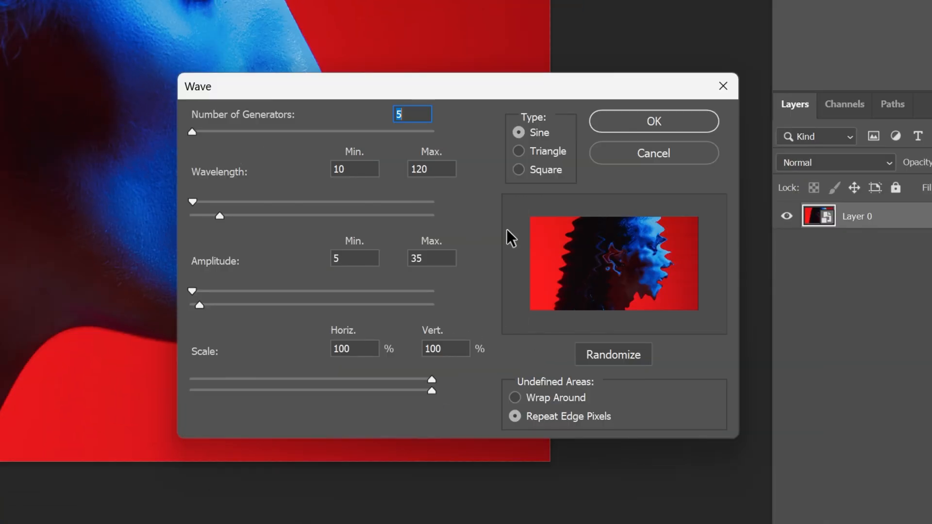
mouse_move(684, 232)
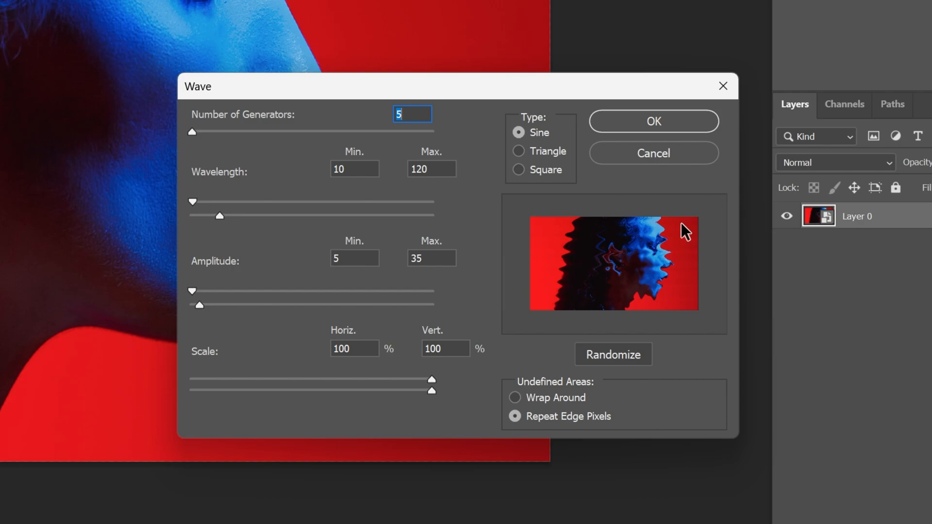
mouse_move(528, 175)
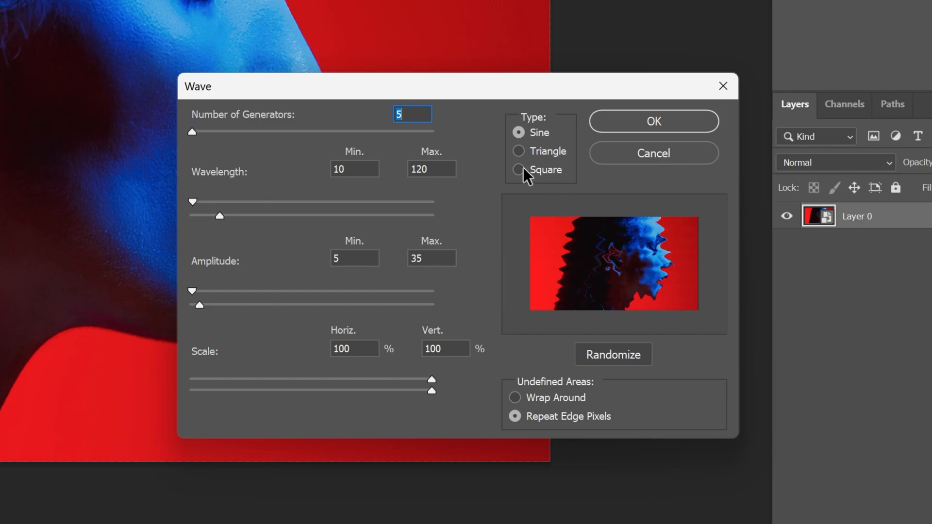
click(519, 170)
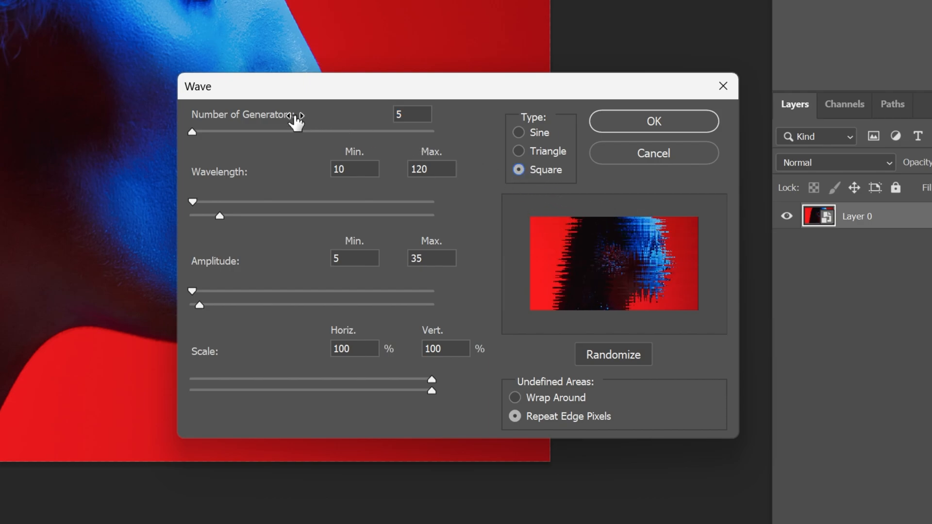
click(411, 114)
text(2)
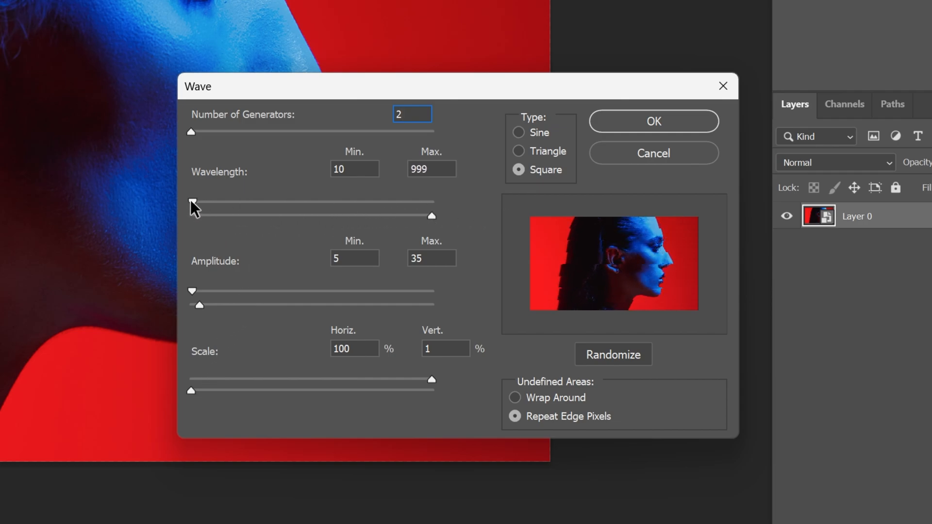
drag(193, 201, 217, 202)
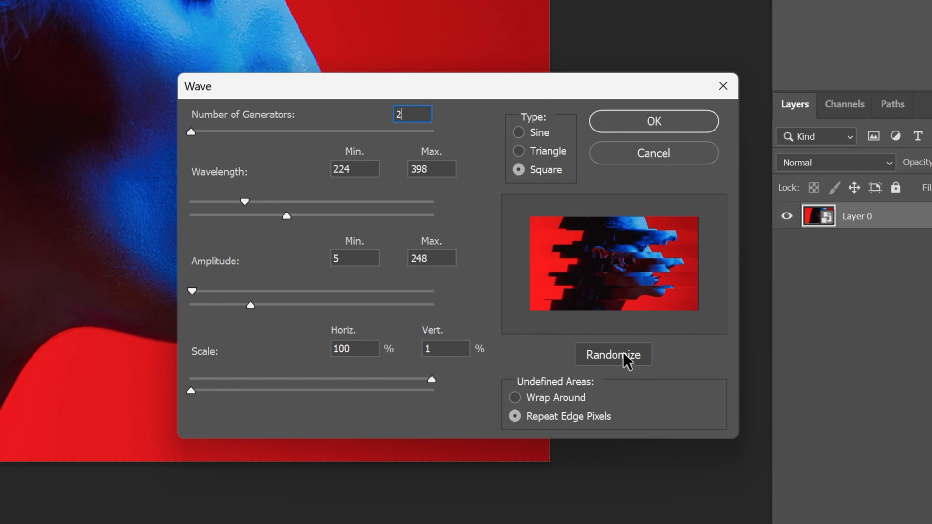
Step: Randomize the Wave pattern four times, then apply it as a smart filter
click(613, 355)
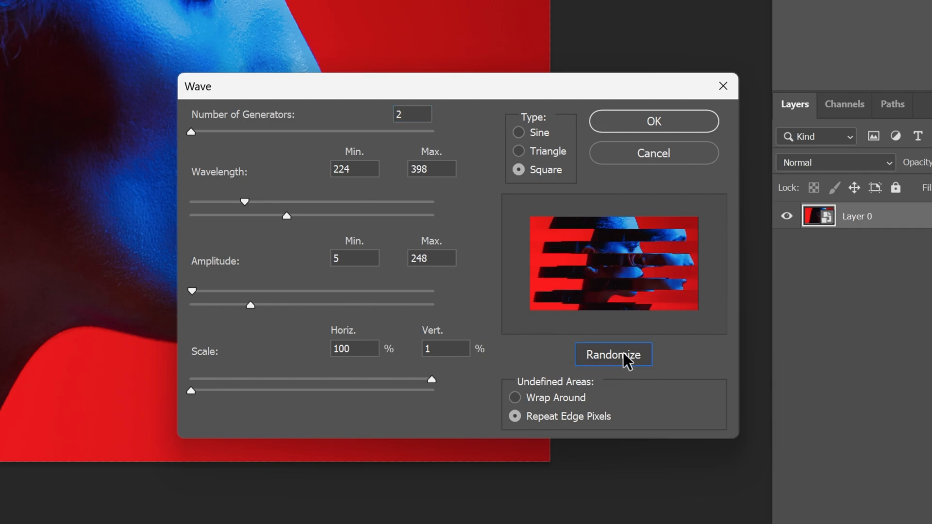
click(613, 355)
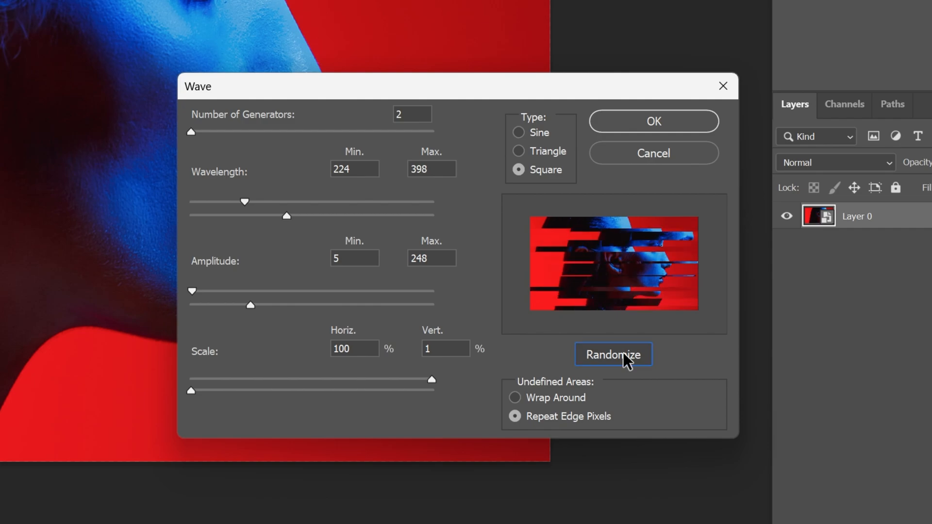
click(613, 355)
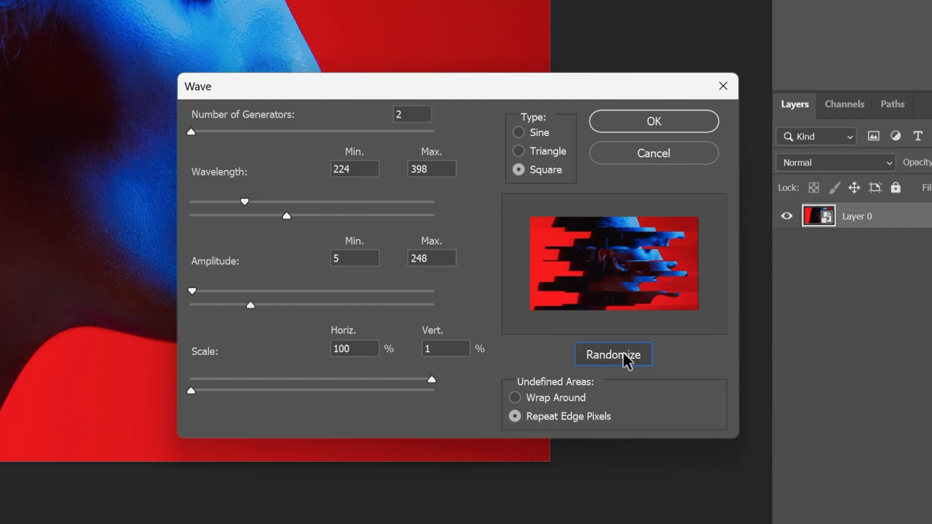
click(612, 355)
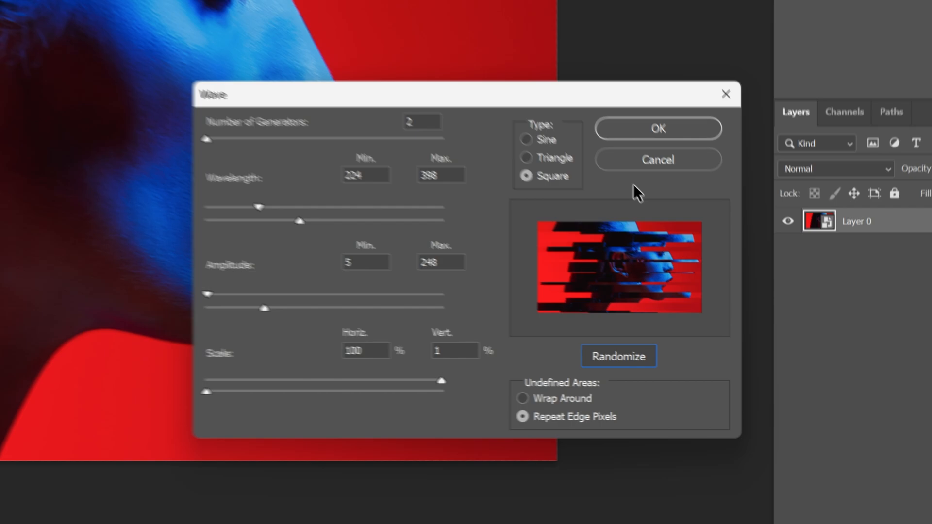
click(658, 128)
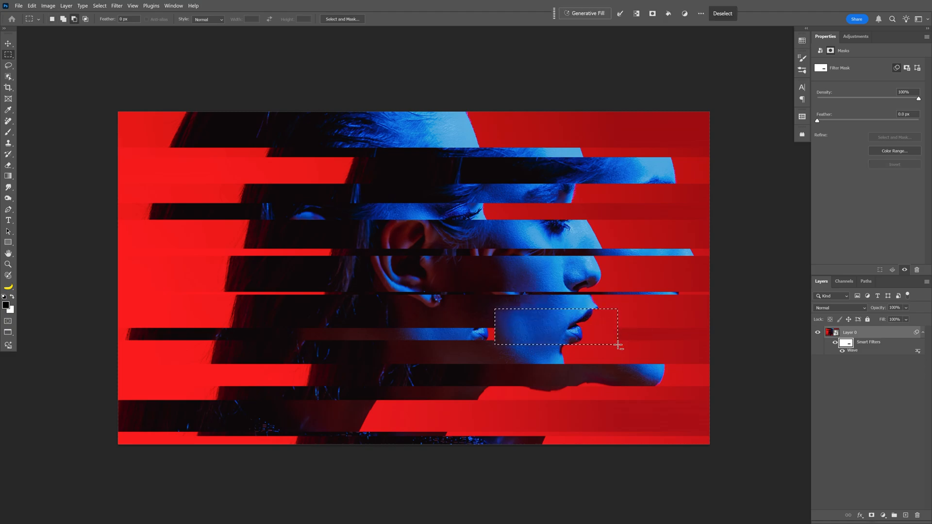
Step: Fill the mouth selection black on the smart filter mask, then pick the Gradient tool
click(723, 13)
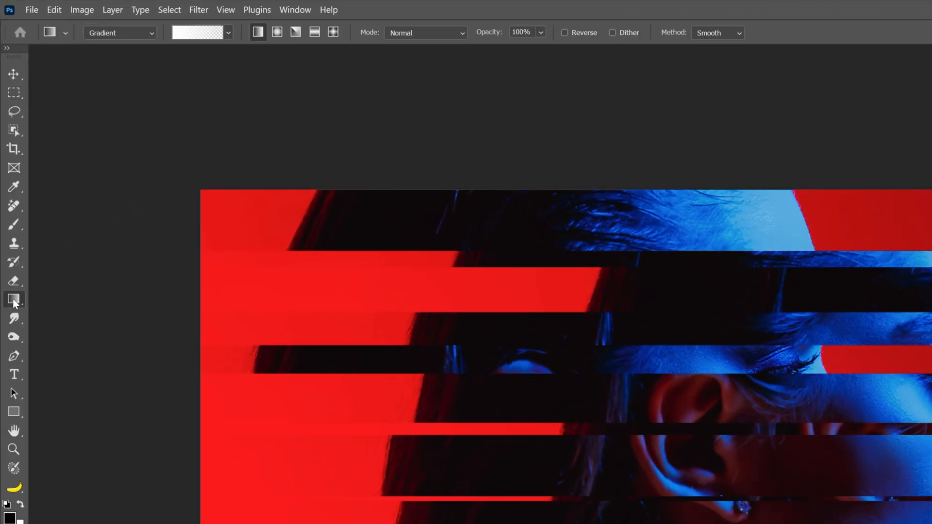
click(14, 298)
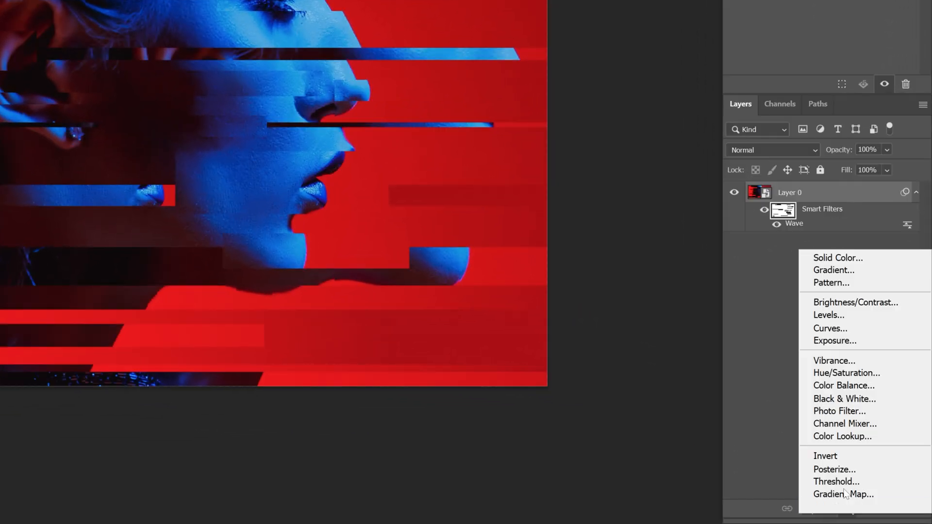
Step: Add a Solid Color fill layer and apply 60% Uniform noise to it
click(838, 258)
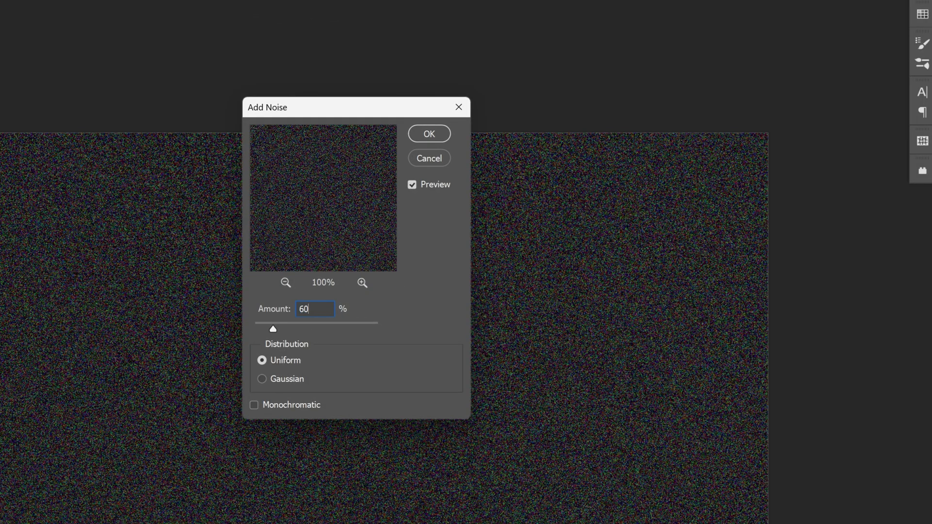
click(429, 133)
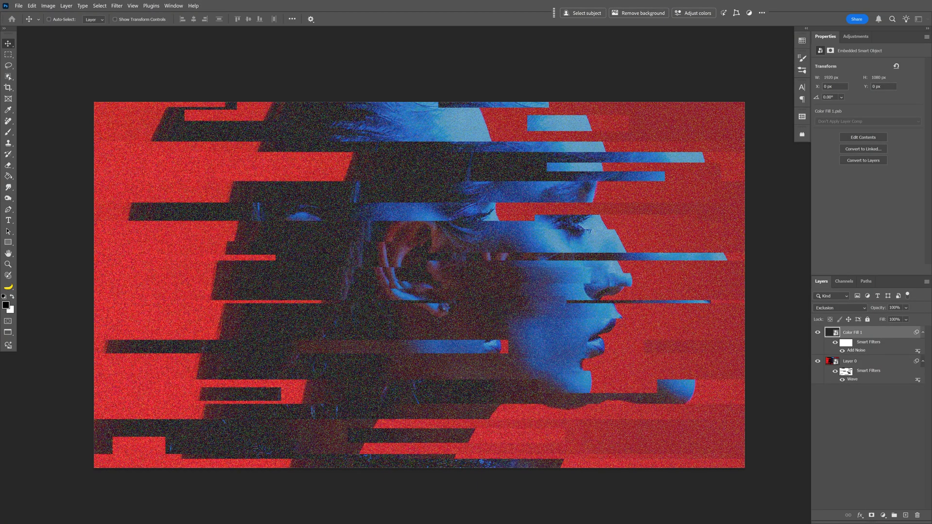